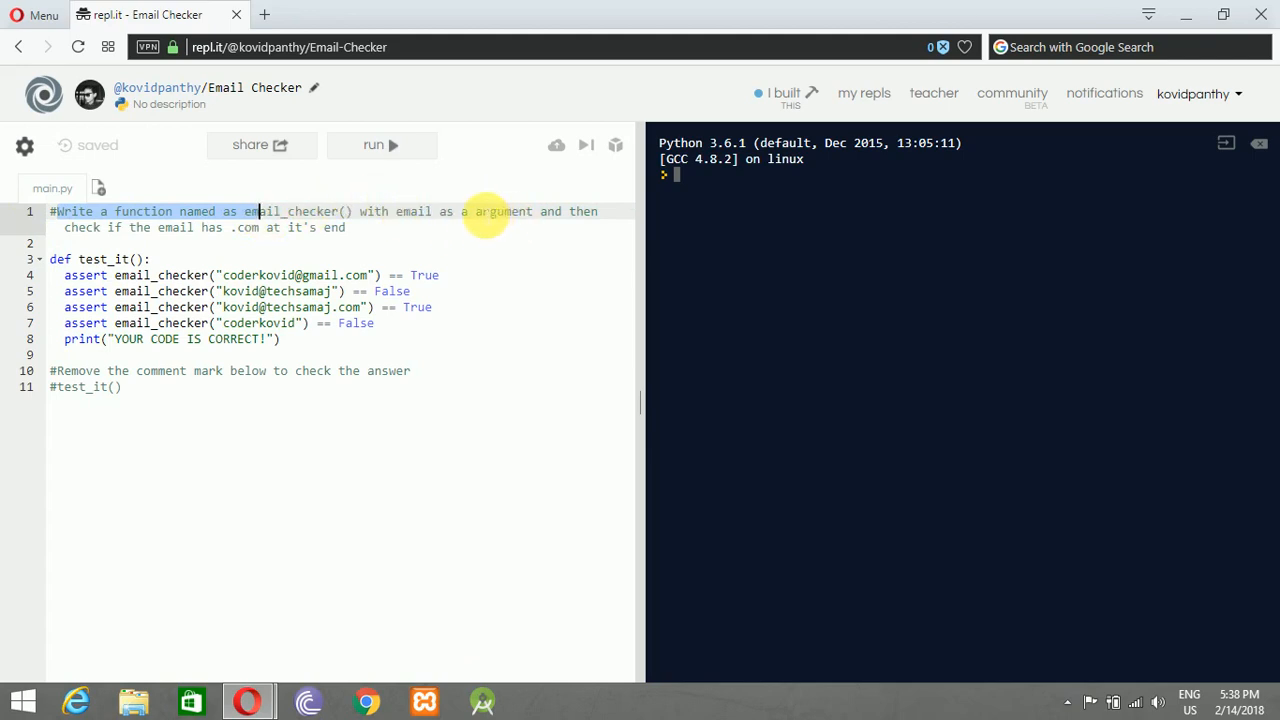
Uncomment the test_it() call and place the cursor after the task comment.
{"action": "type", "text": "n"}
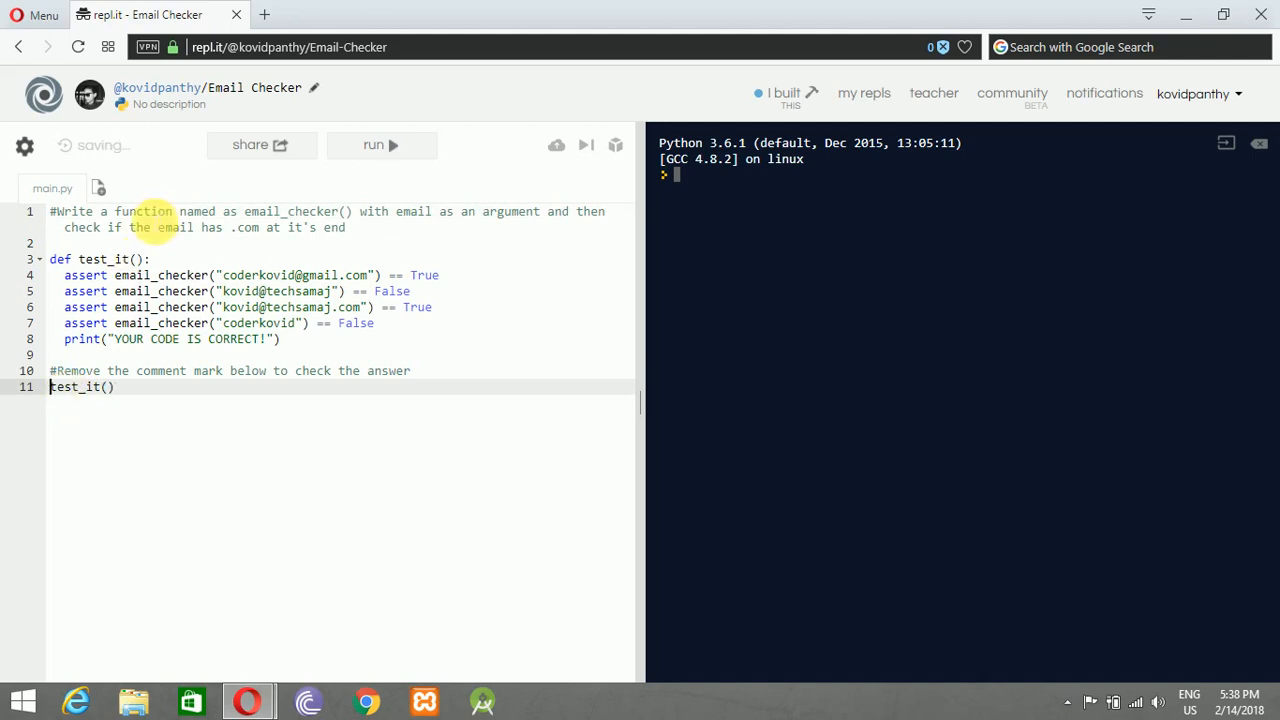
{"action": "double_click", "coordinate": [142, 212]}
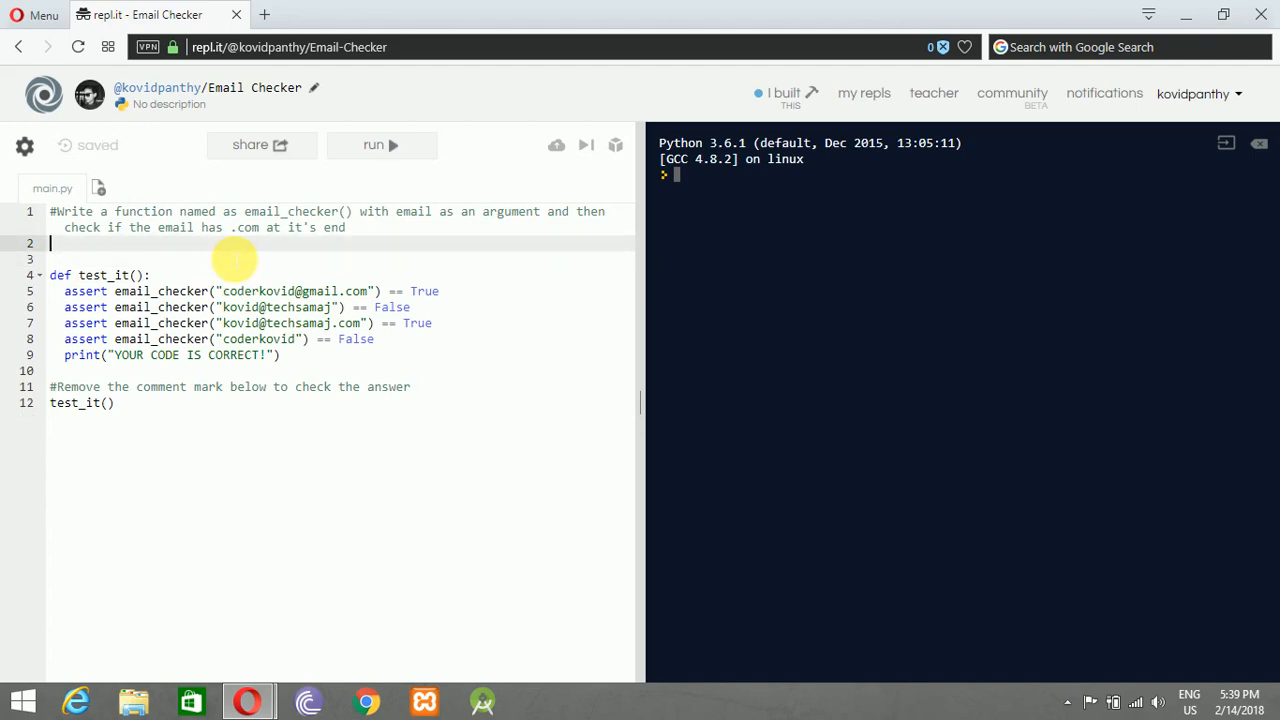
Define def email_checker(email): and try an email[-1] / email[-2] index check, then erase it.
{"action": "key", "text": "enter"}
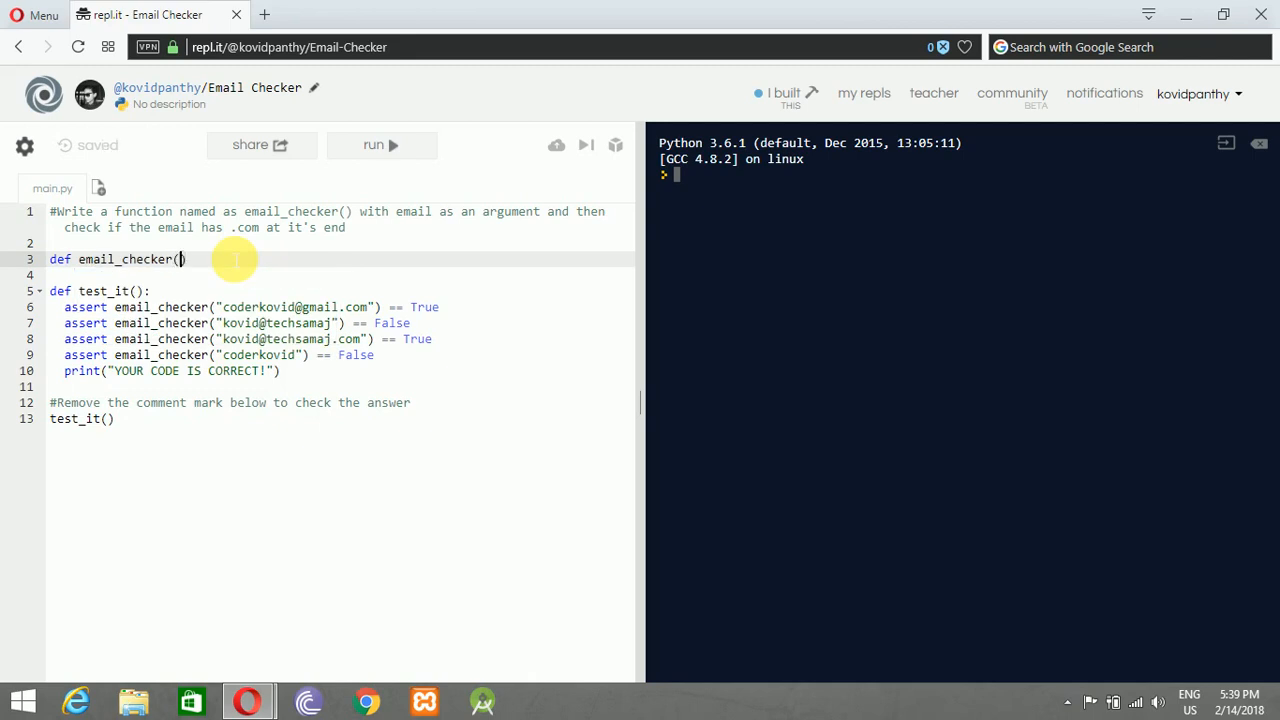
{"action": "type", "text": "email"}
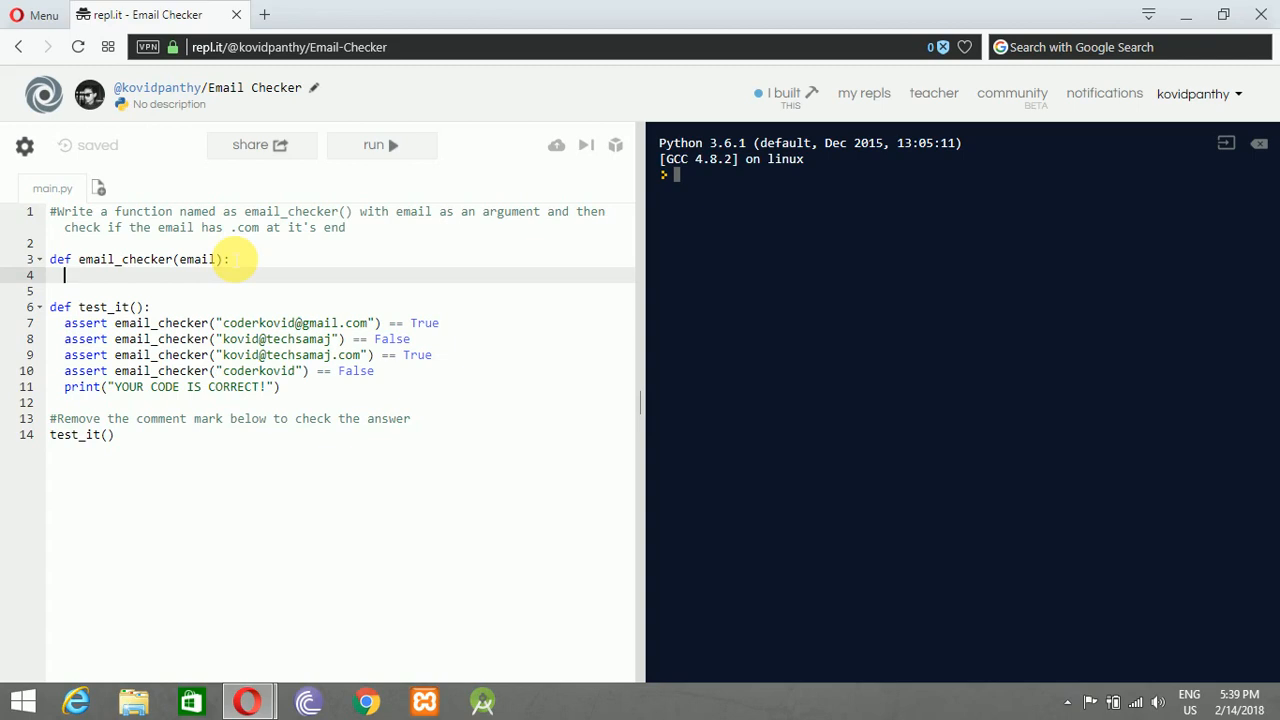
{"action": "type", "text": "email"}
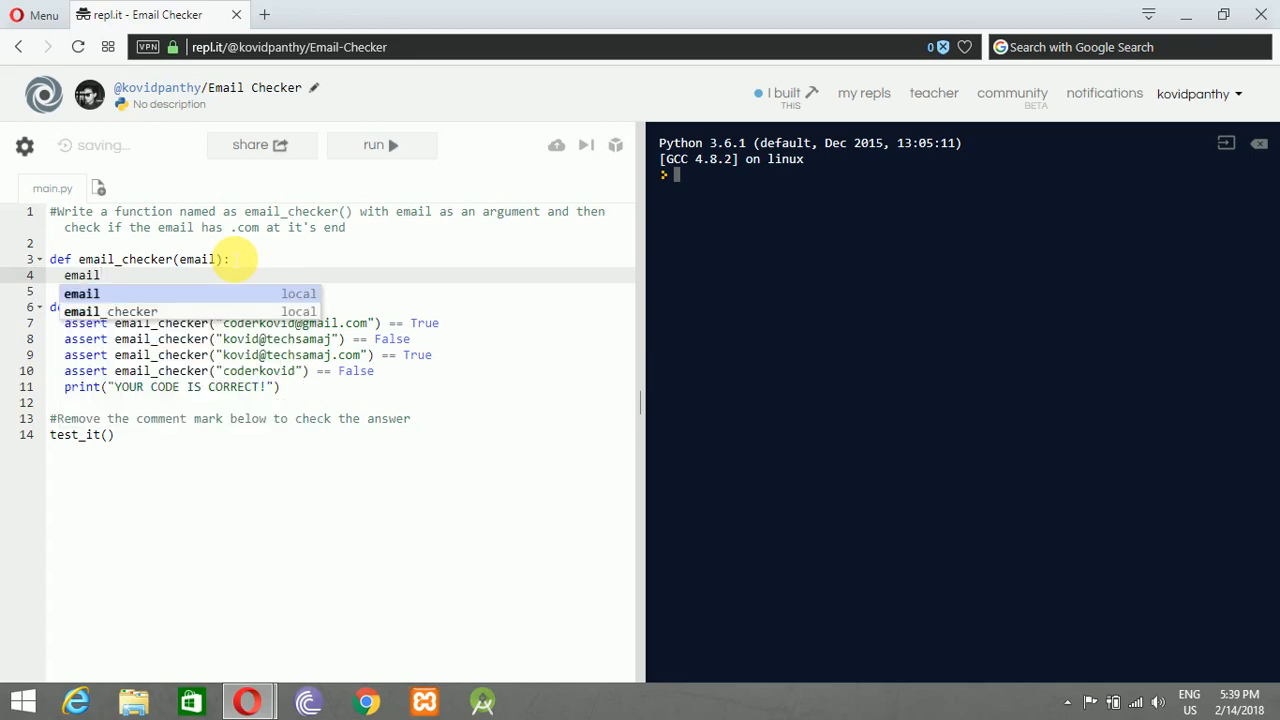
{"action": "type", "text": "[-"}
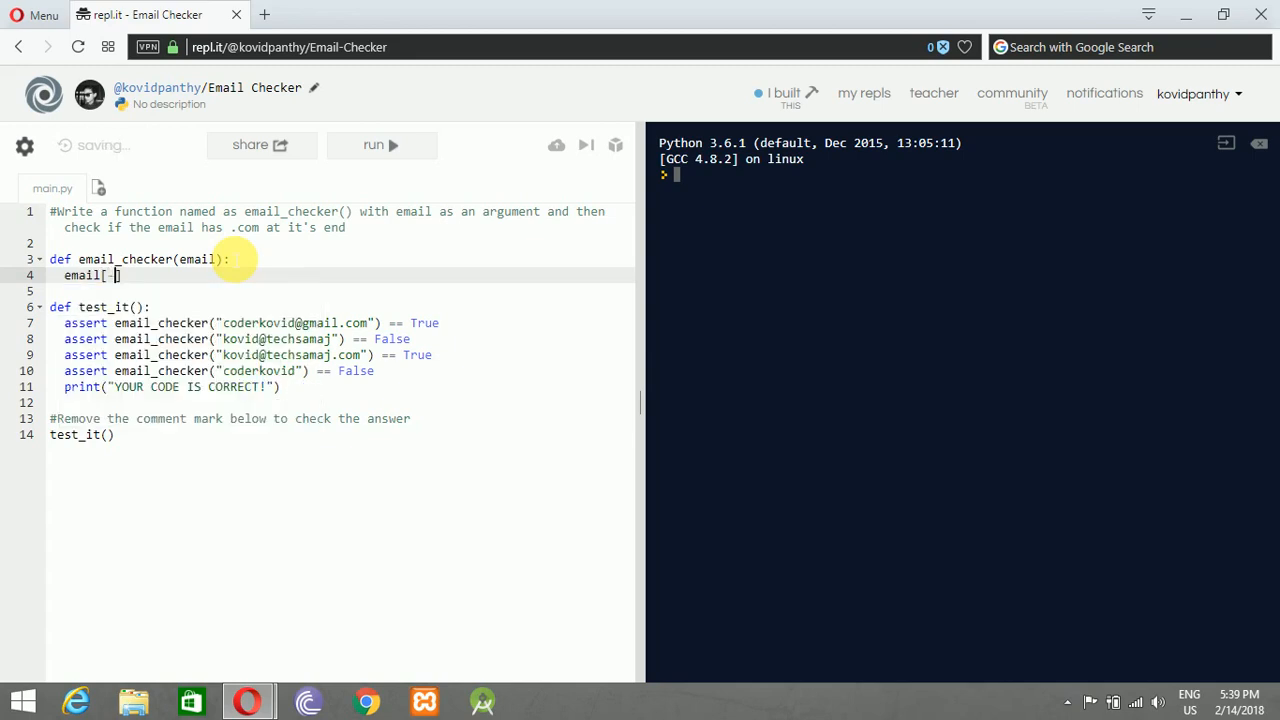
{"action": "type", "text": "1]"}
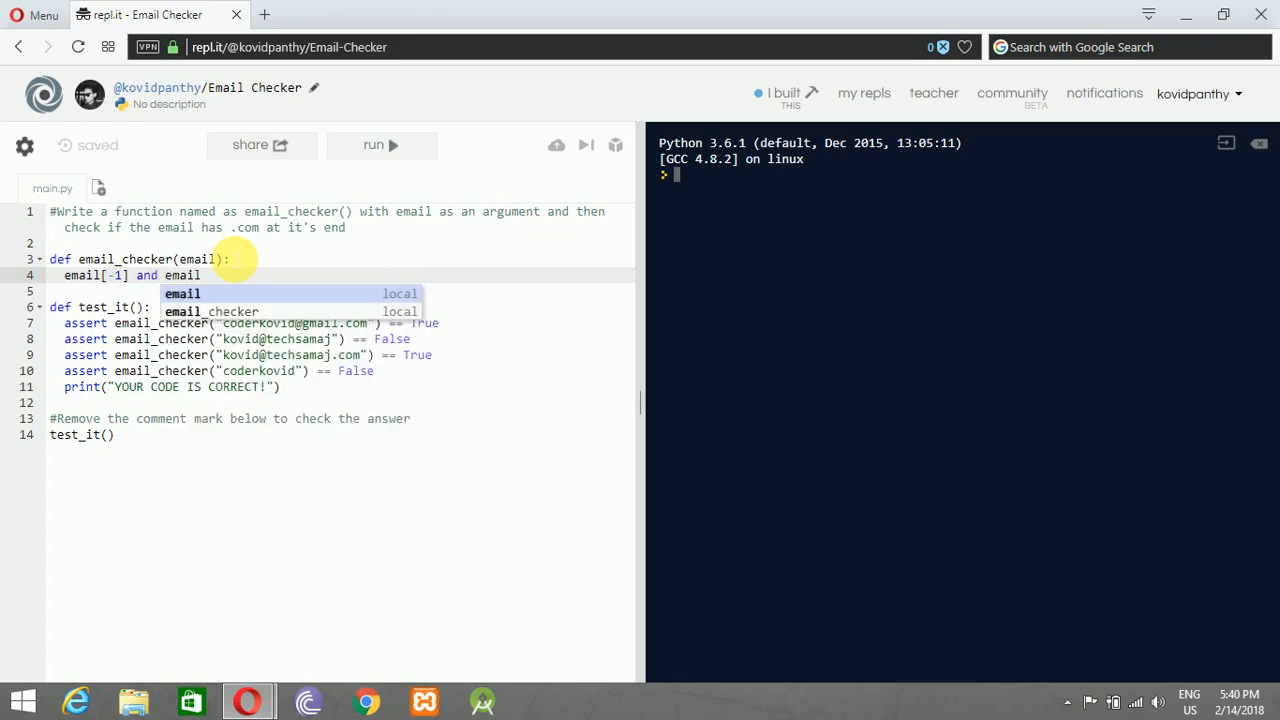
{"action": "type", "text": "[-2"}
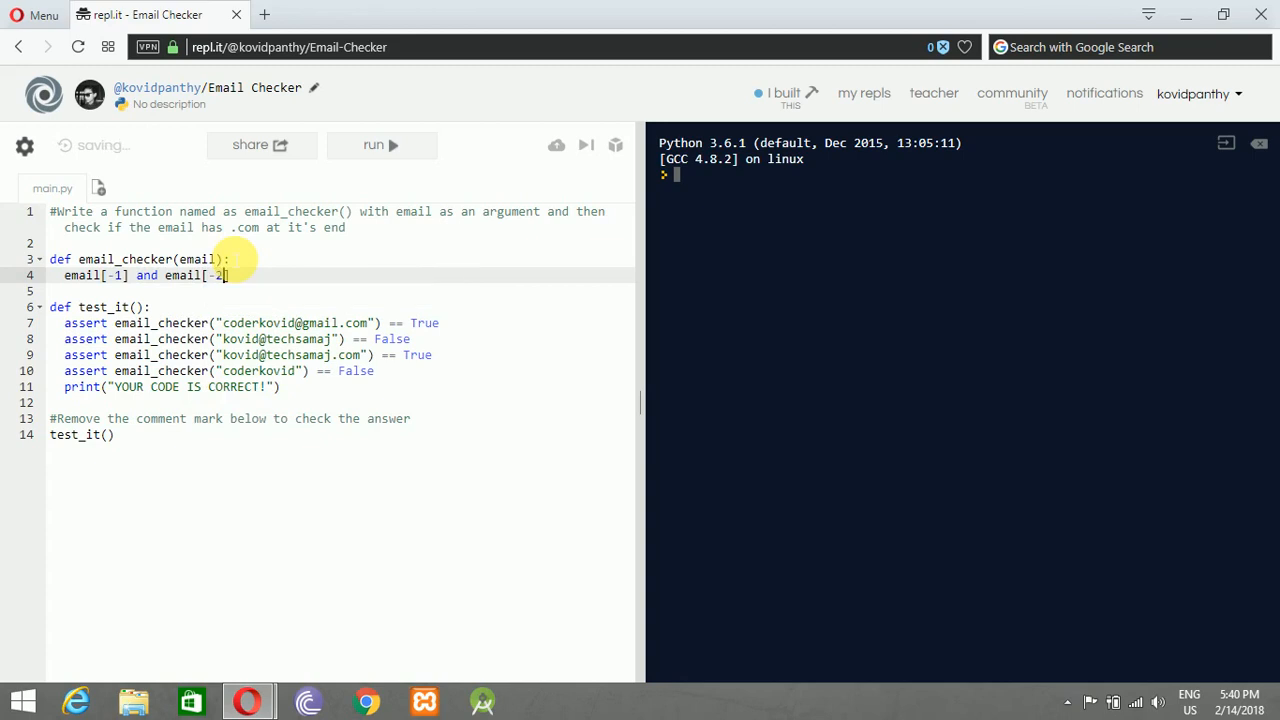
{"action": "type", "text": "and"}
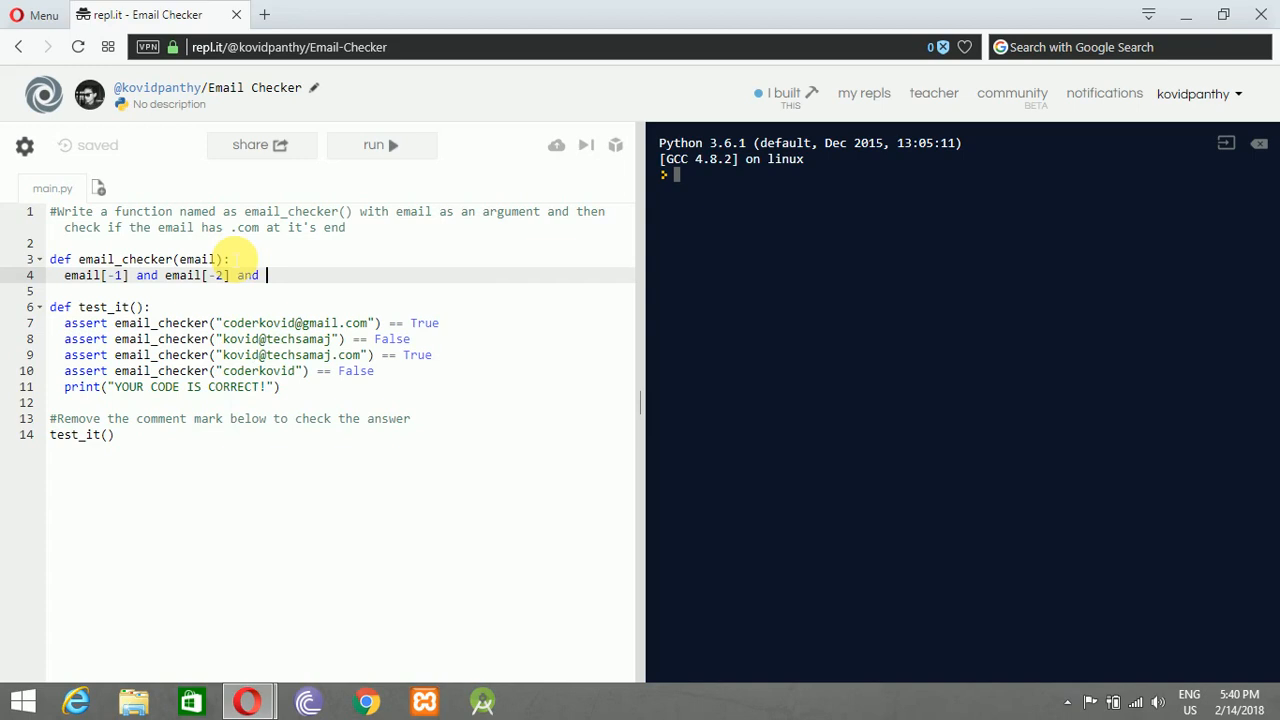
{"action": "key", "text": "BackSpace"}
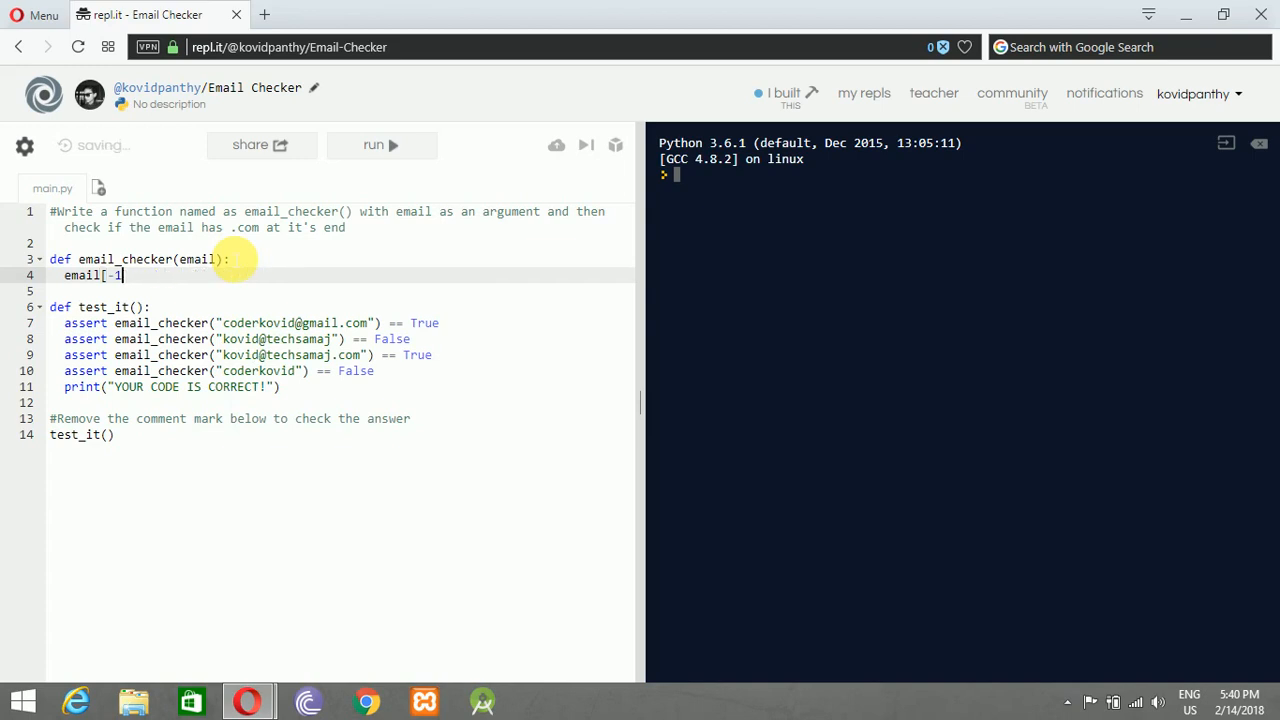
Replace the indexing line with if email.endswith(".com"): as the function's condition.
{"action": "key", "text": "ctrl+a"}
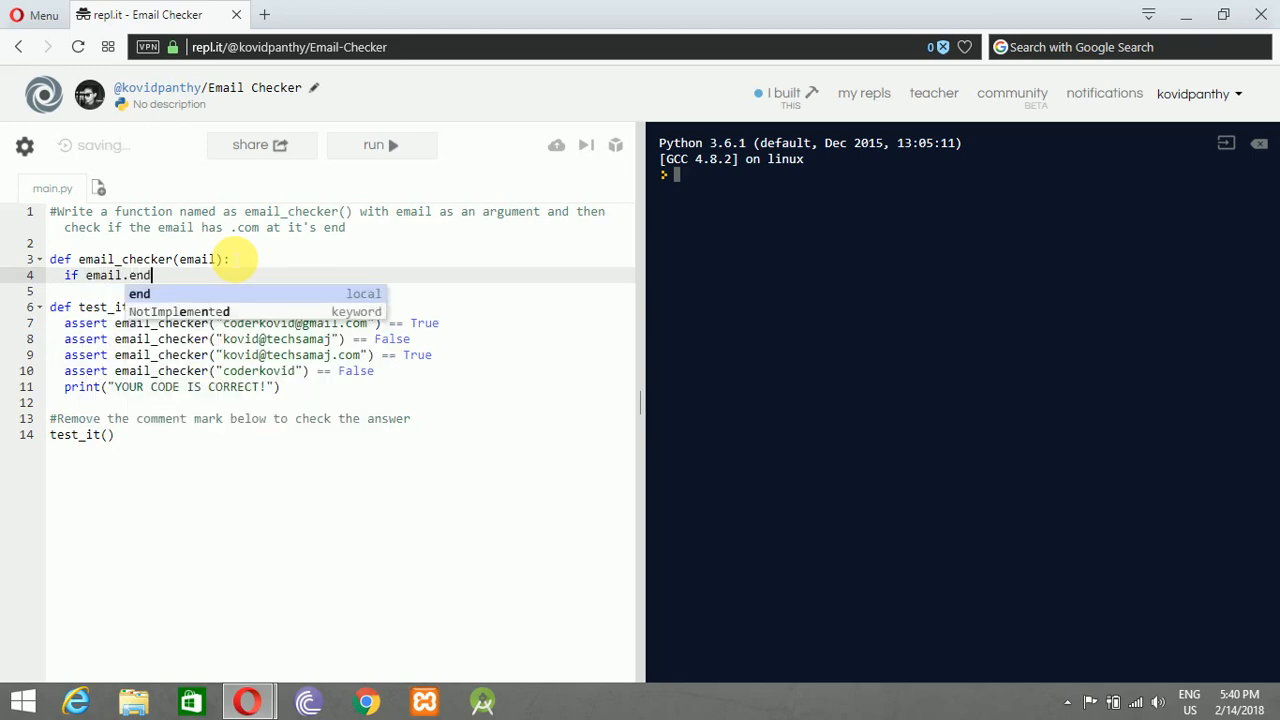
{"action": "type", "text": "swith"}
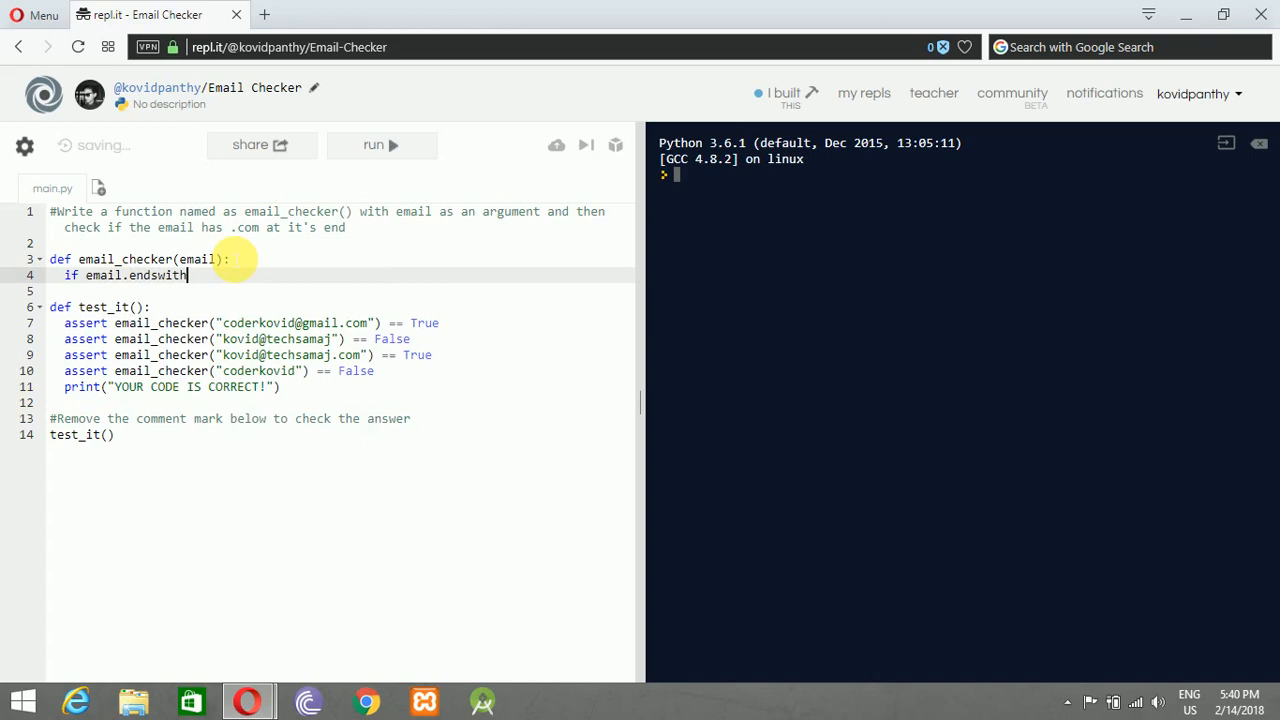
{"action": "type", "text": "()"}
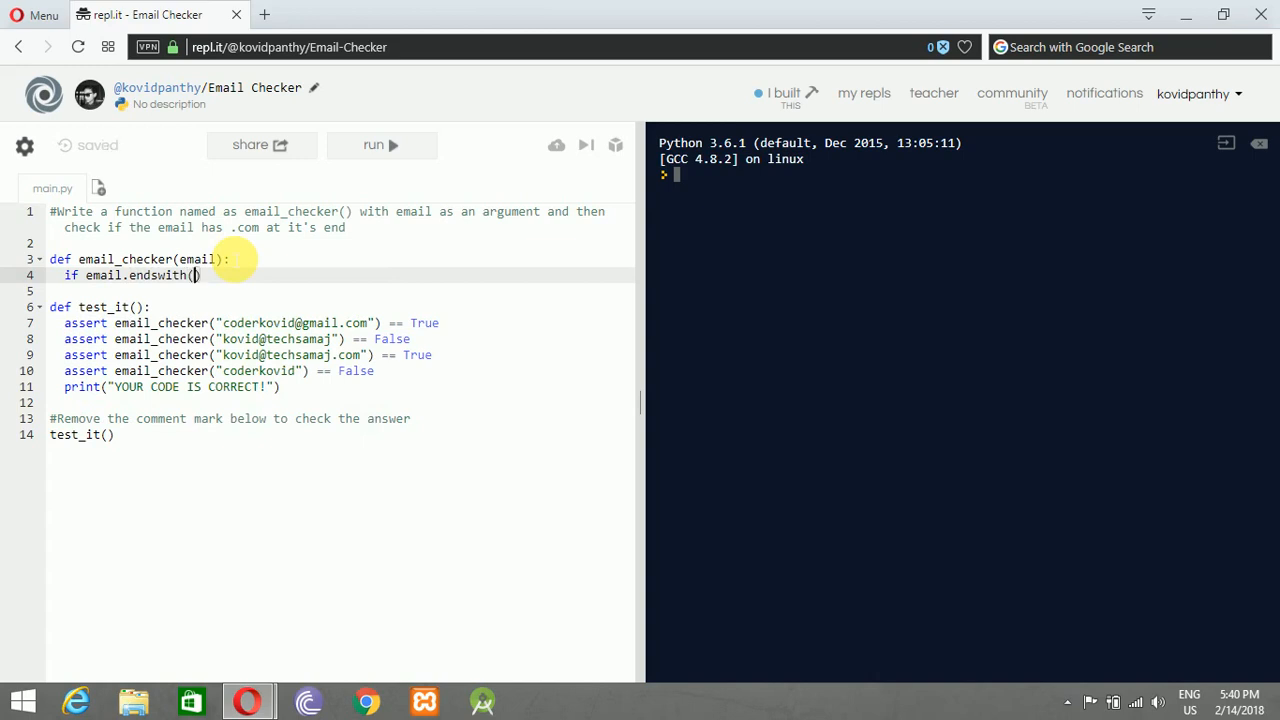
{"action": "type", "text": "\"\""}
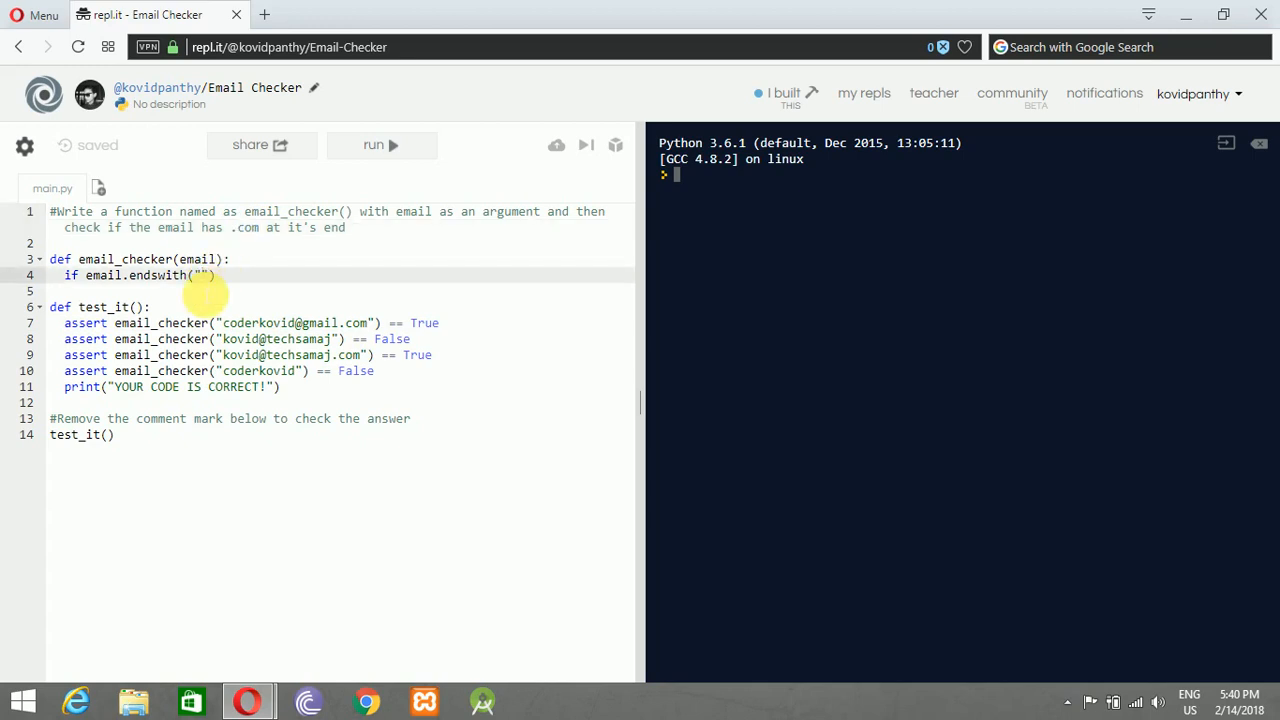
{"action": "type", "text": ".com"}
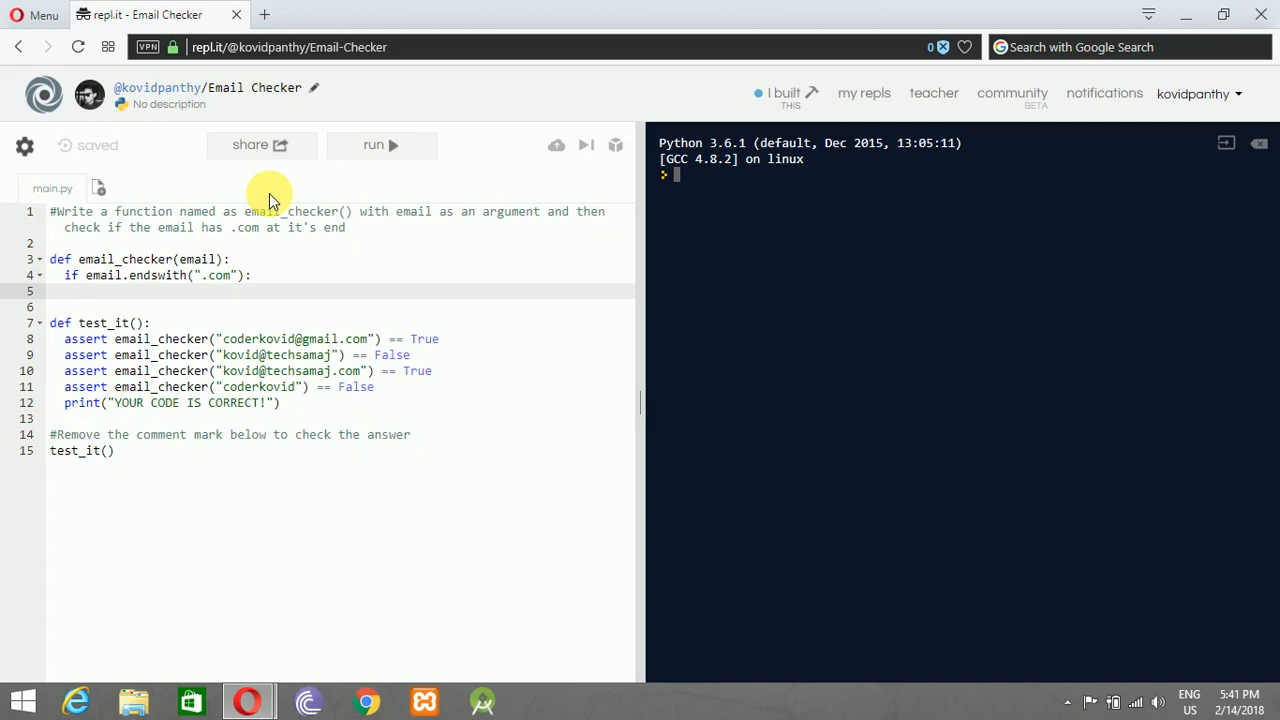
Return True inside the if and add else: returning False.
{"action": "type", "text": "return"}
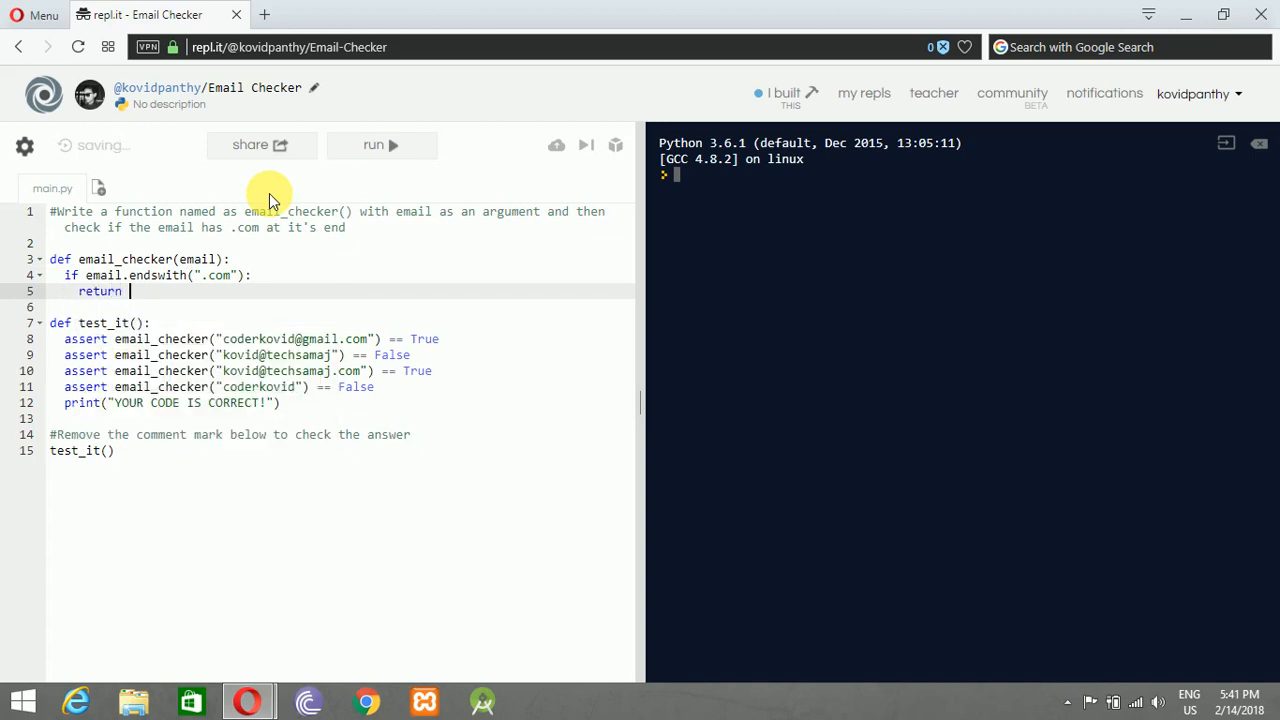
{"action": "type", "text": "True"}
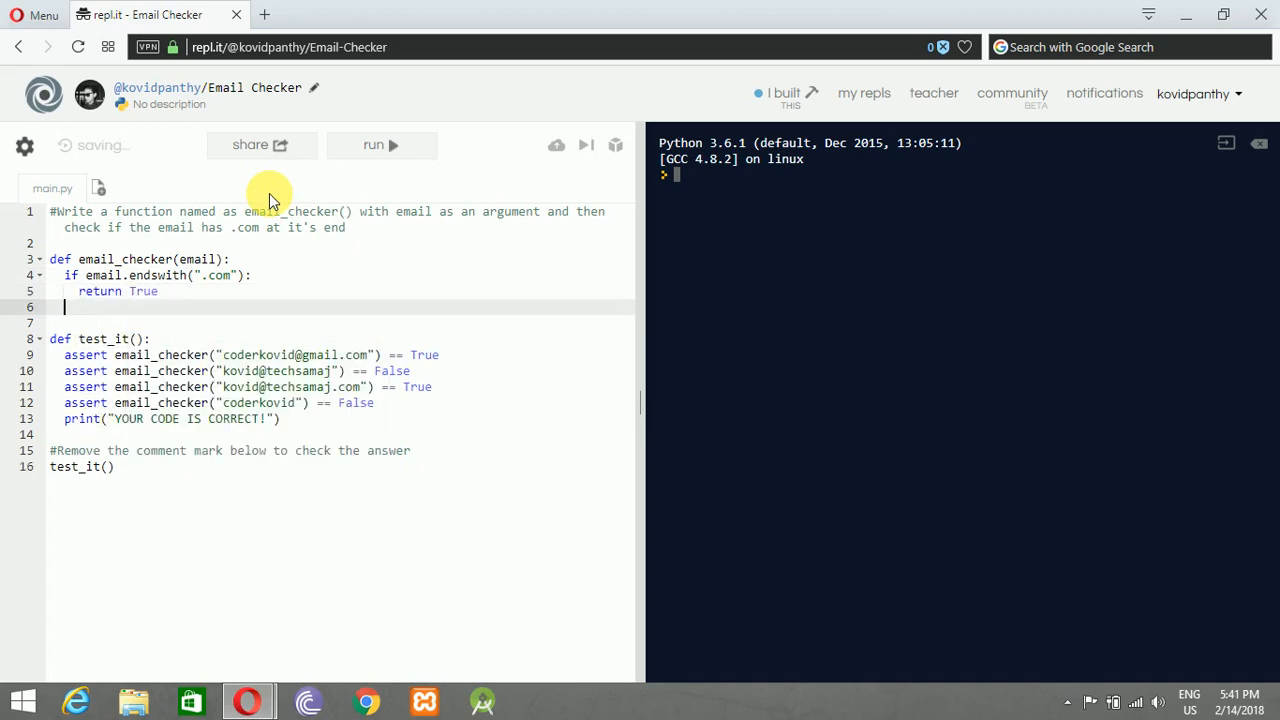
{"action": "type", "text": "else:"}
{"action": "type", "text": "return False"}
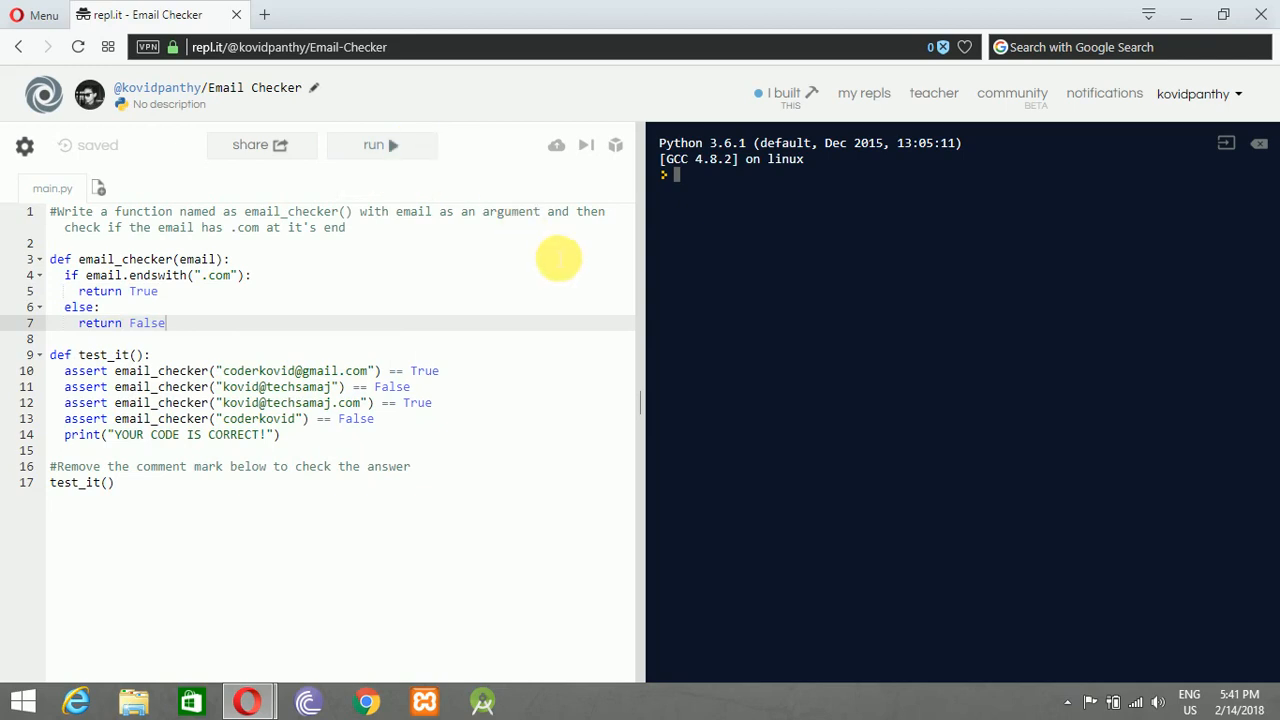
Run the script so the console prints YOUR CODE IS CORRECT!
{"action": "left_click", "coordinate": [380, 144]}
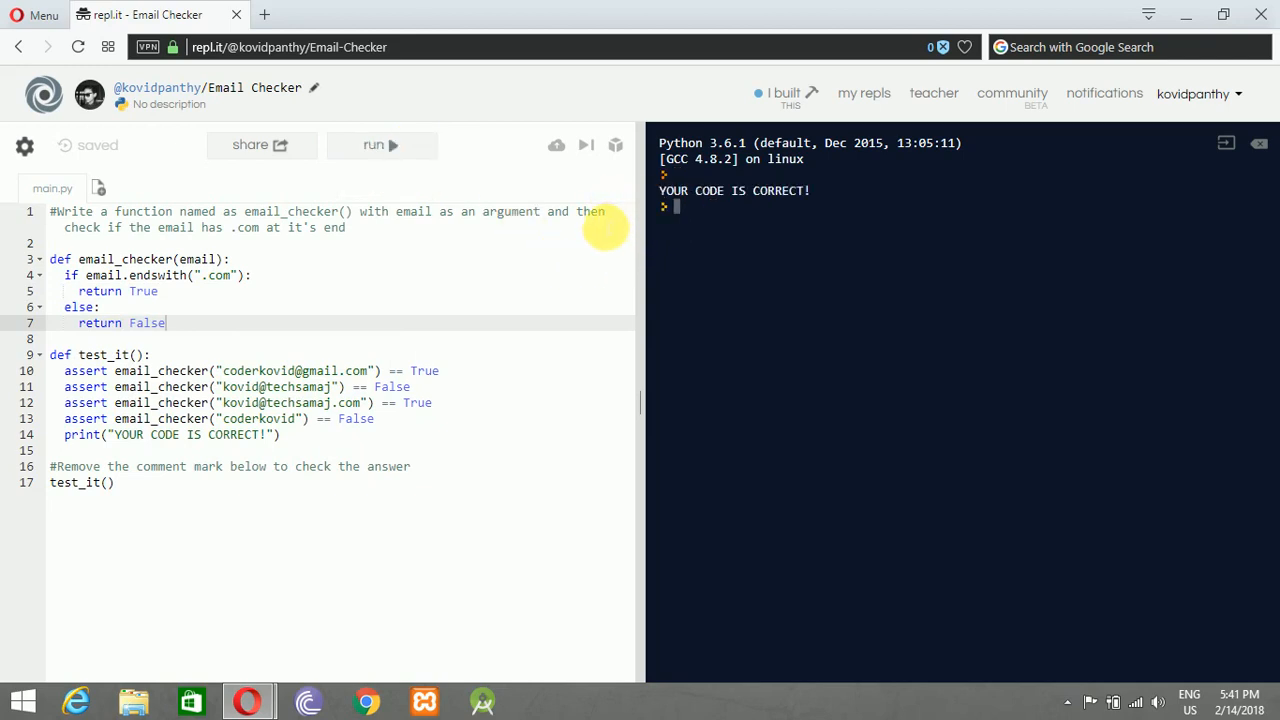
{"action": "mouse_move", "coordinate": [660, 270]}
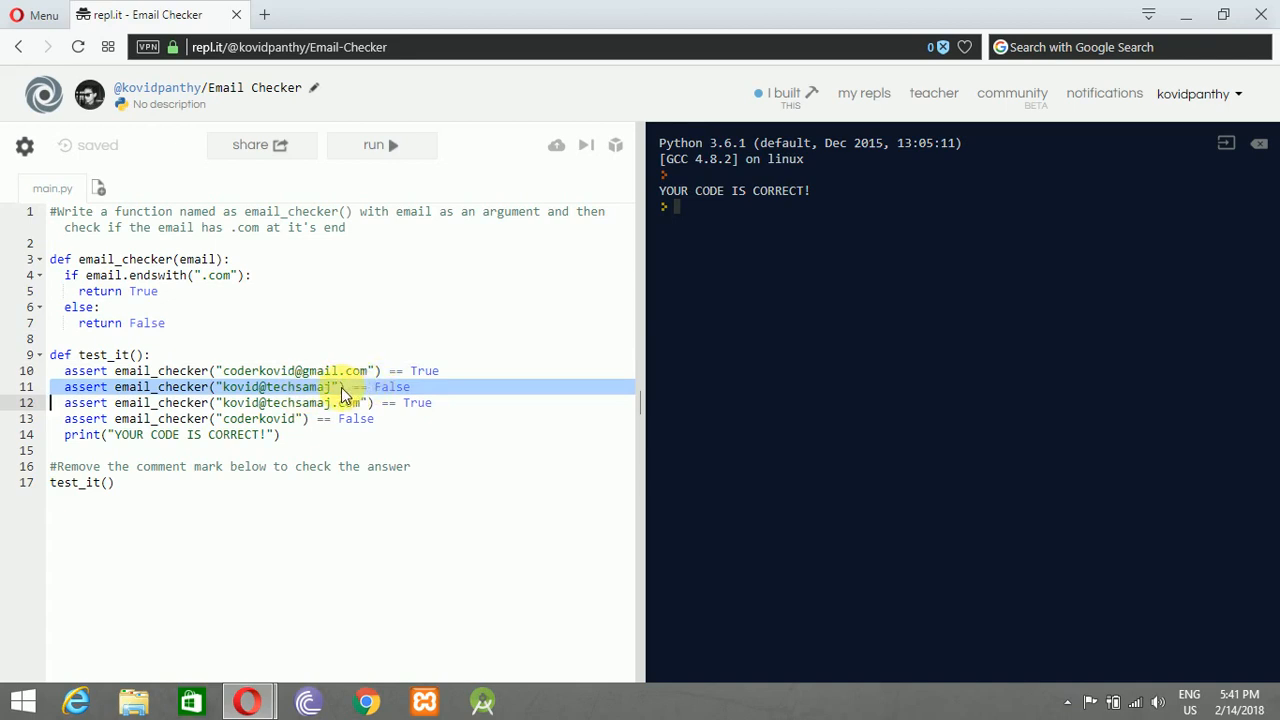
{"action": "mouse_move", "coordinate": [410, 388]}
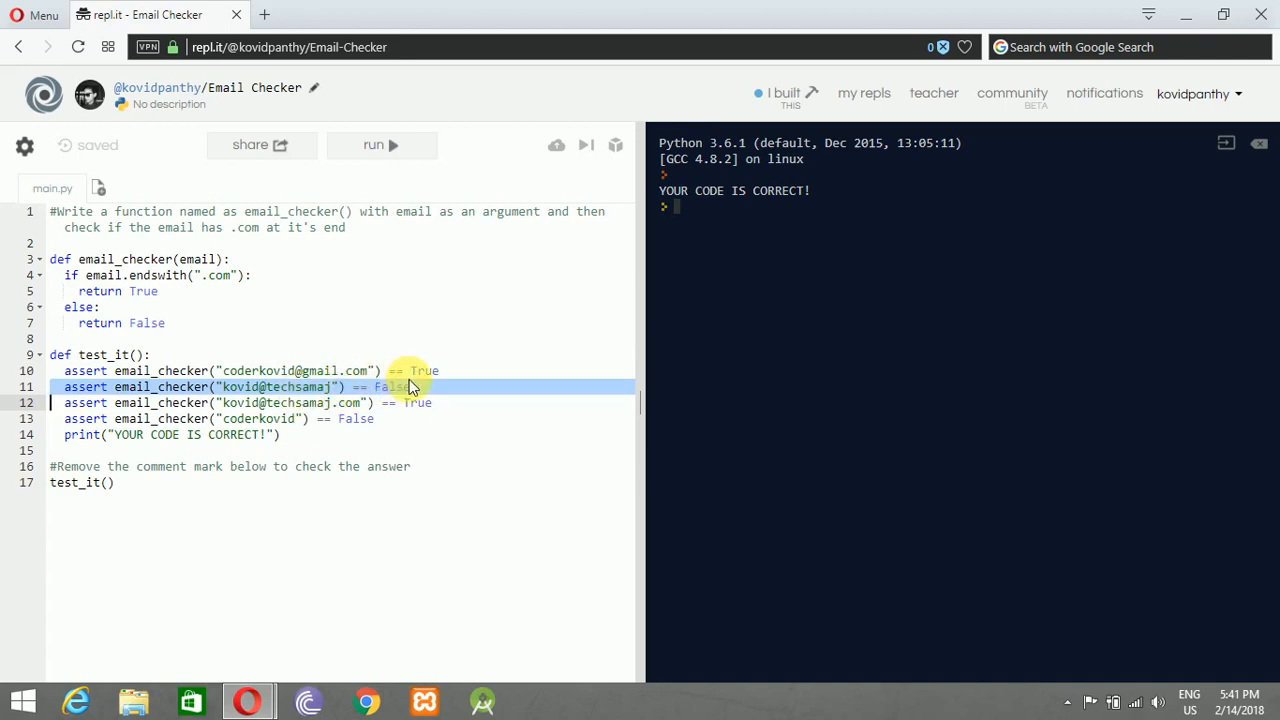